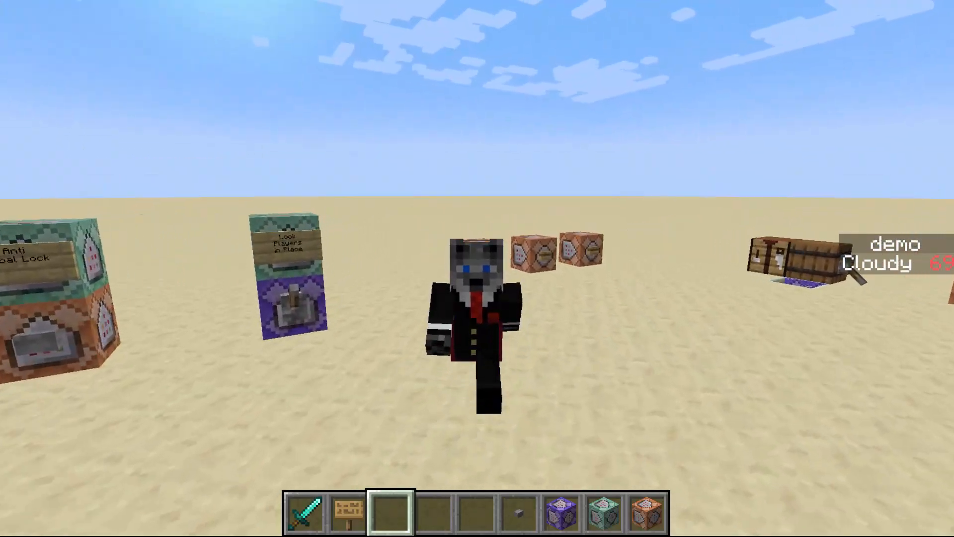
pyautogui.moveTo(477, 269)
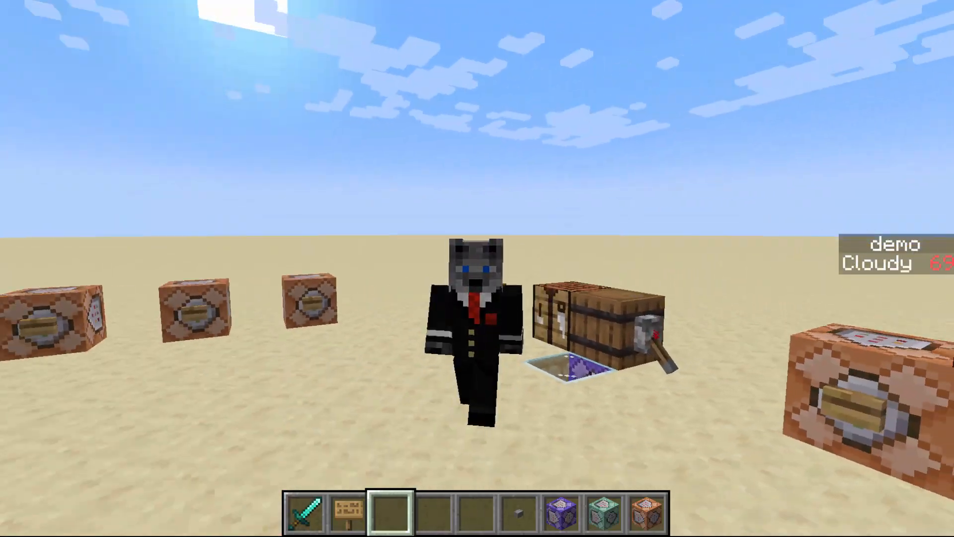
pyautogui.moveTo(478, 268)
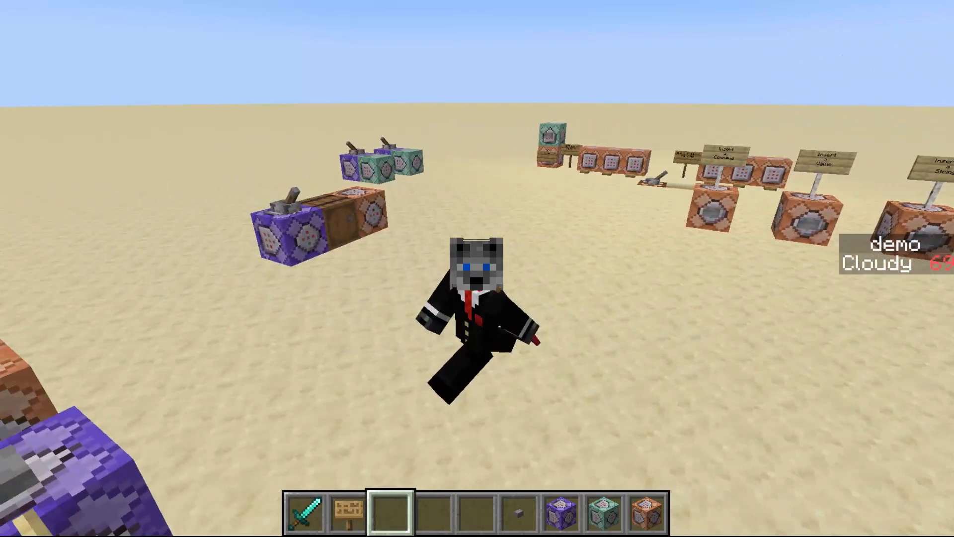
pyautogui.moveTo(477, 268)
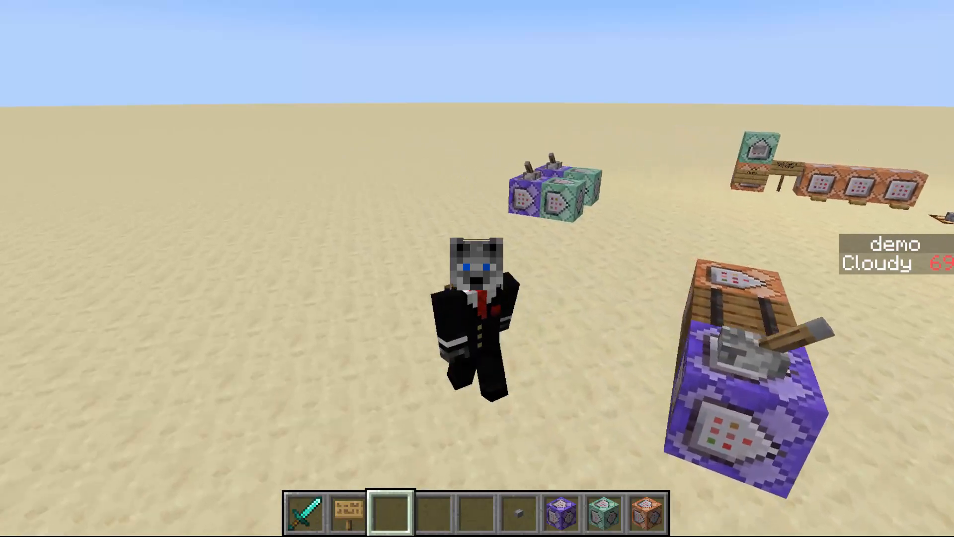
pyautogui.moveTo(478, 269)
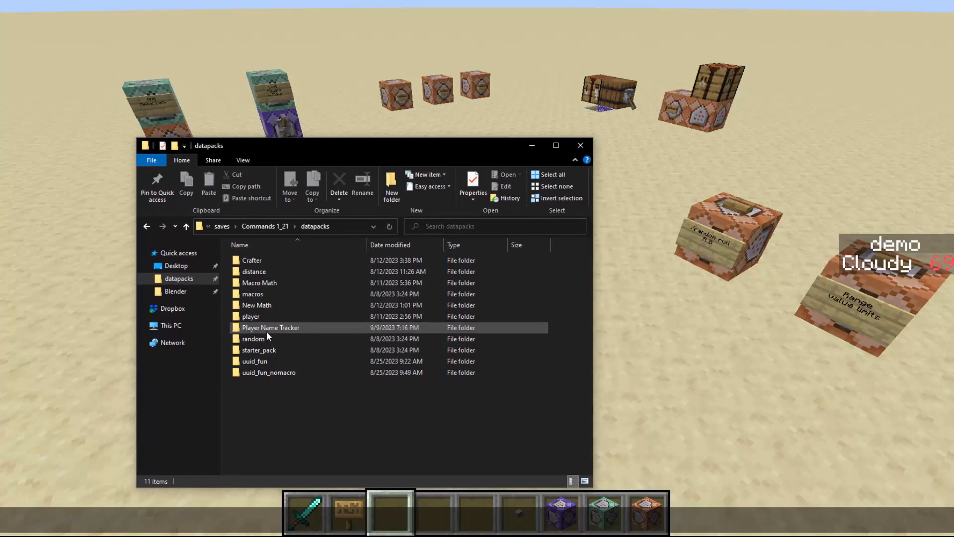
# - Navigate into Player Name Tracker, then data, then the pnt namespace folder
pyautogui.doubleClick(270, 328)
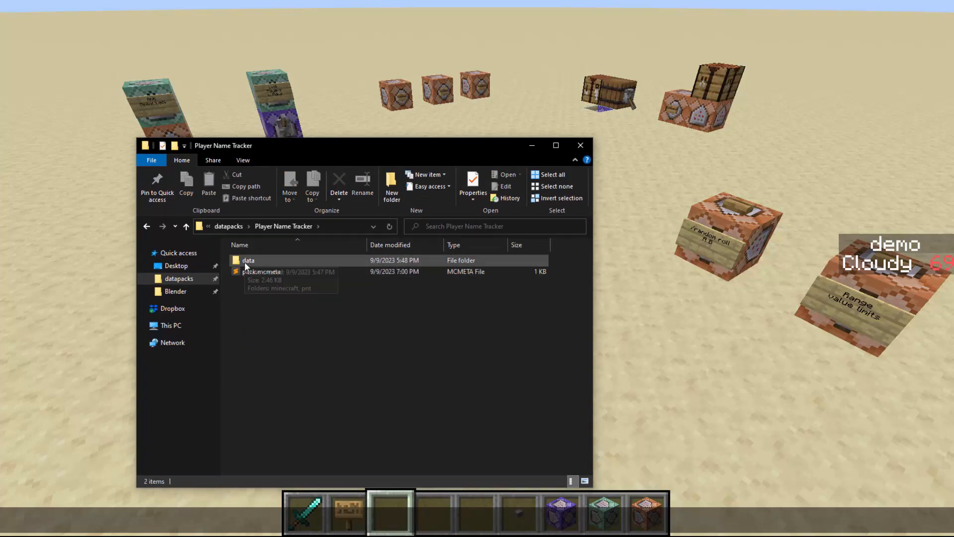
pyautogui.doubleClick(247, 260)
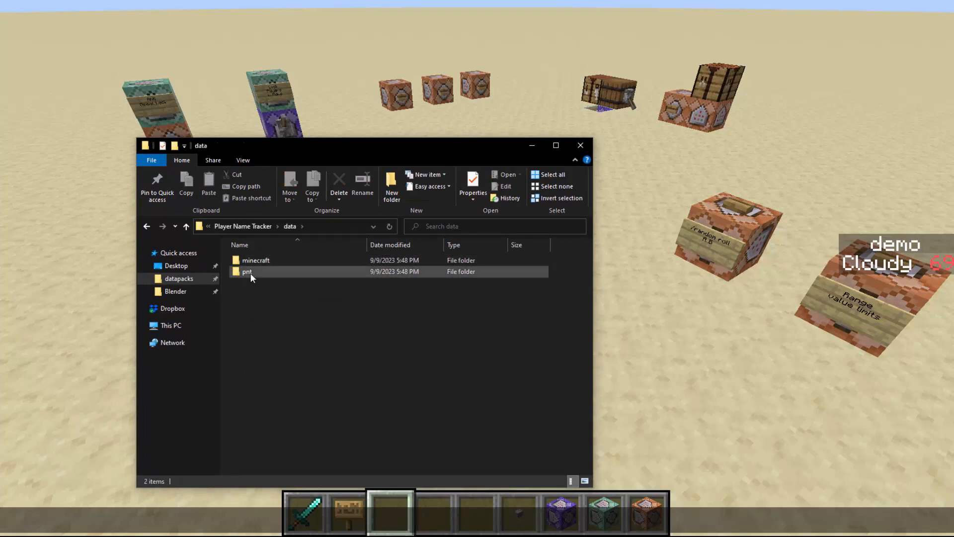
pyautogui.doubleClick(246, 271)
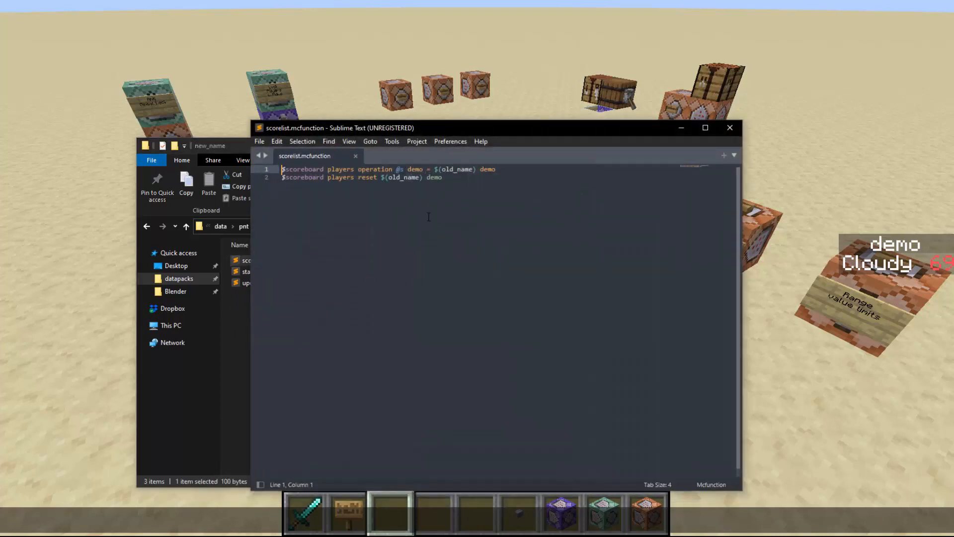
# - Duplicate both scoreboard lines in scorelist and select 'demo' in the copy to change to level
pyautogui.press('ctrl+a')
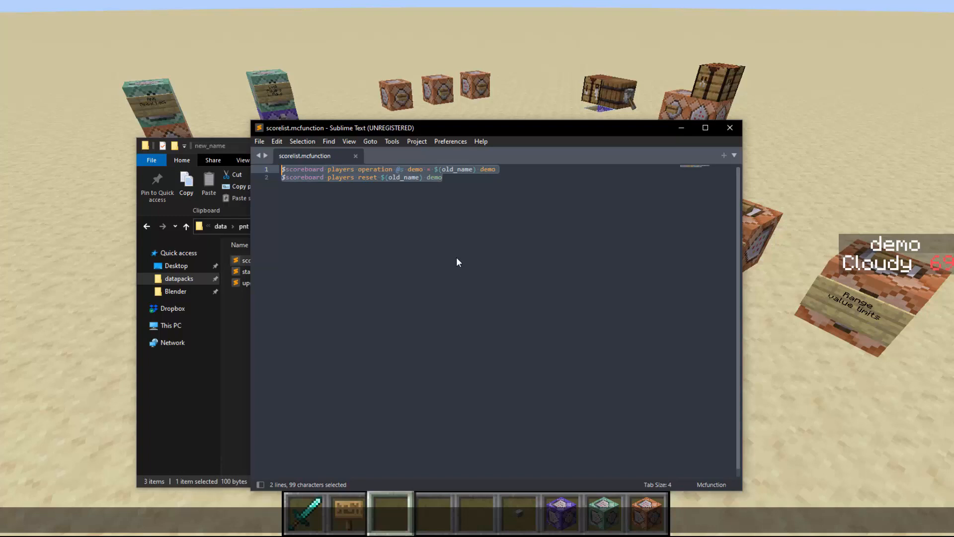
pyautogui.press('ctrl+c')
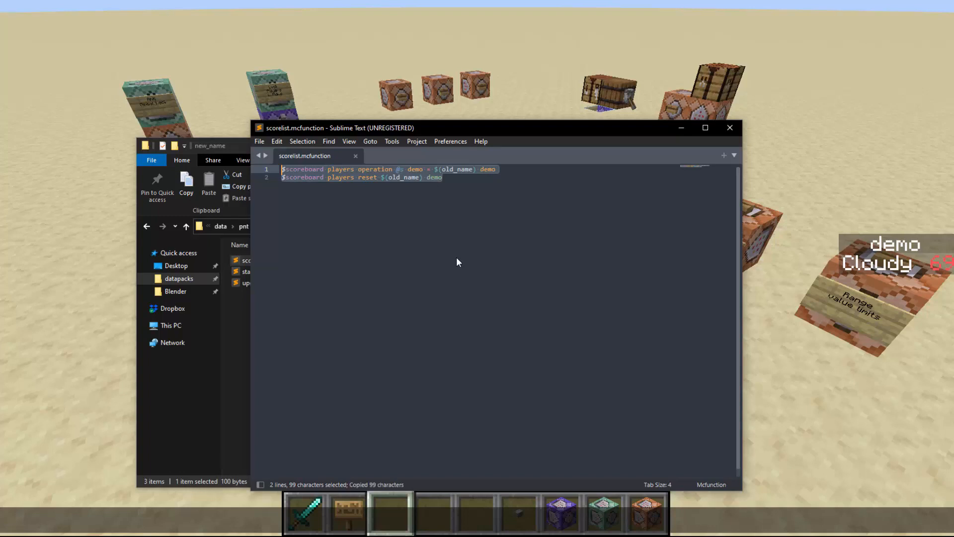
pyautogui.click(441, 177)
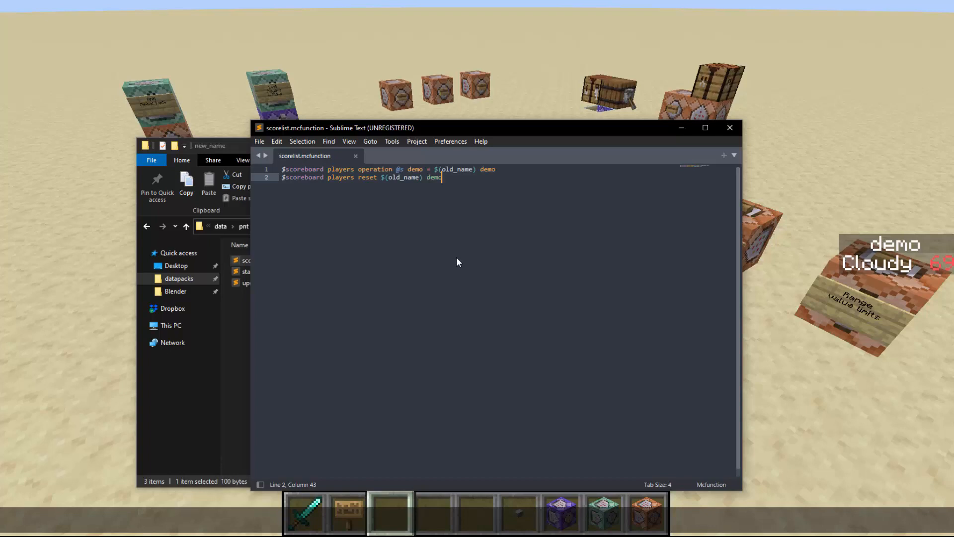
pyautogui.press('ctrl+v')
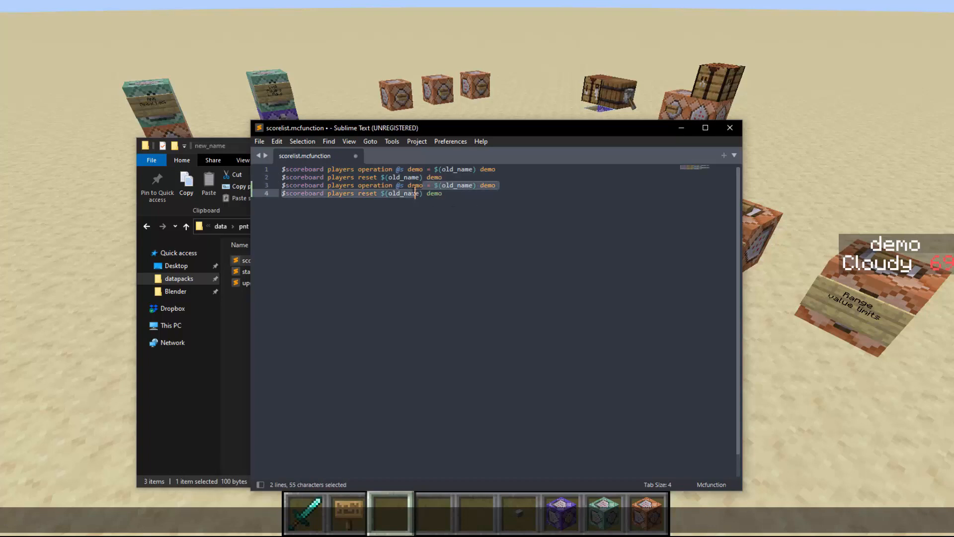
pyautogui.click(412, 185)
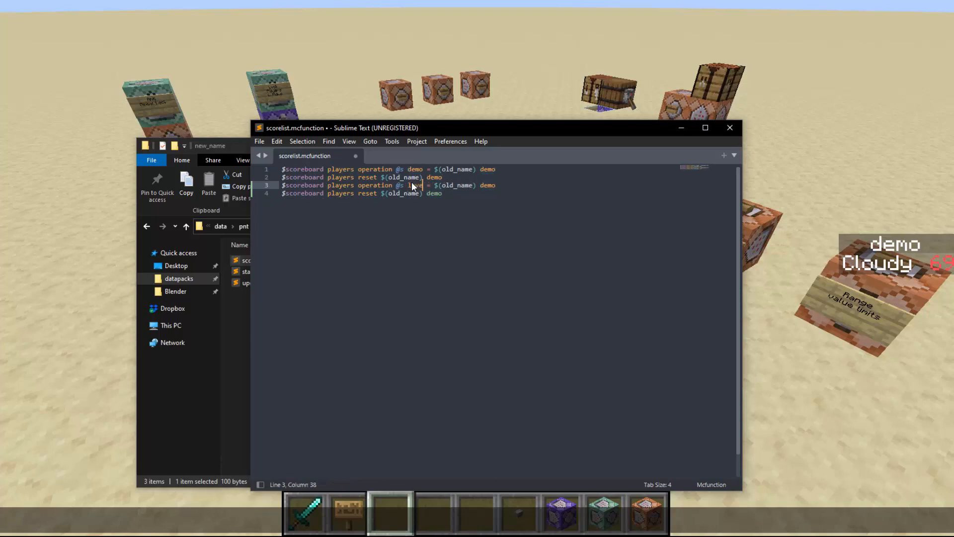
pyautogui.doubleClick(490, 185)
pyautogui.write('level')
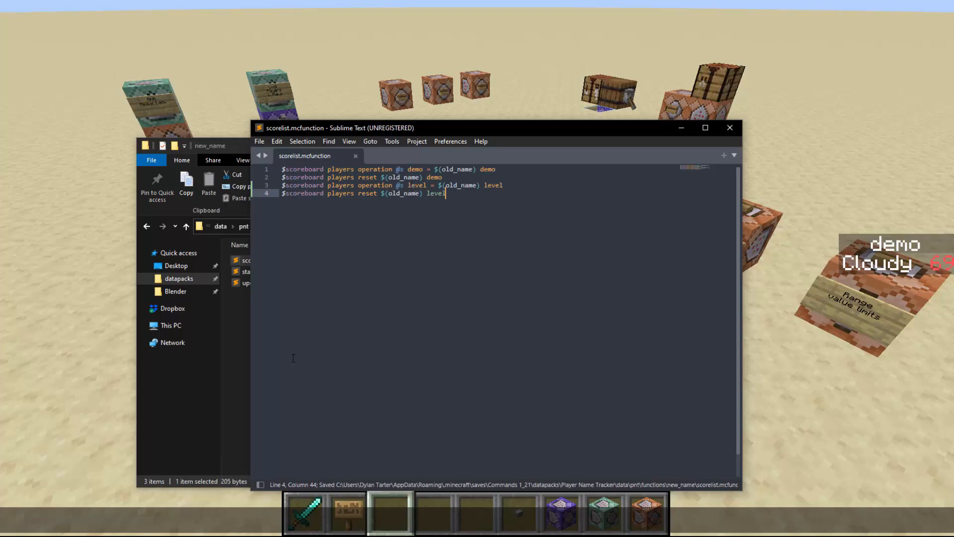
pyautogui.moveTo(435, 217)
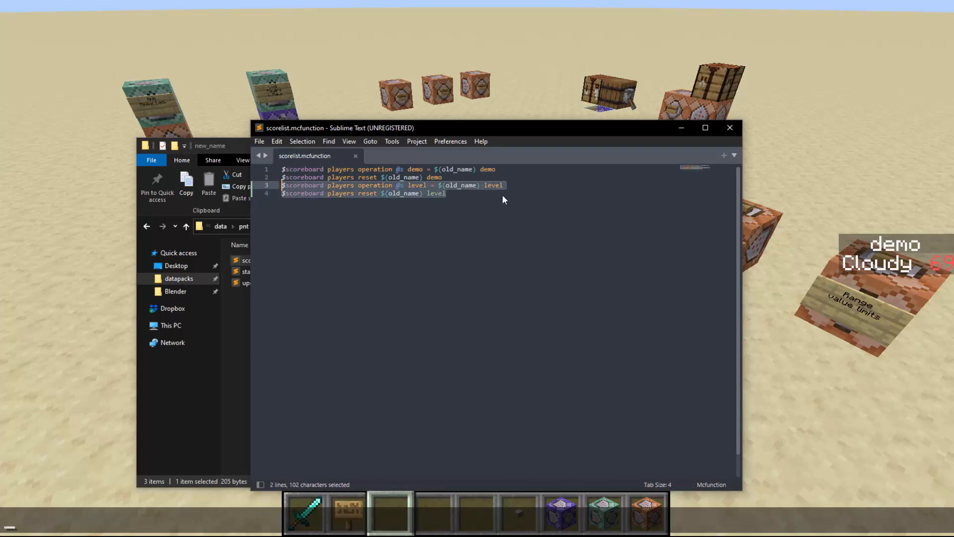
pyautogui.click(407, 185)
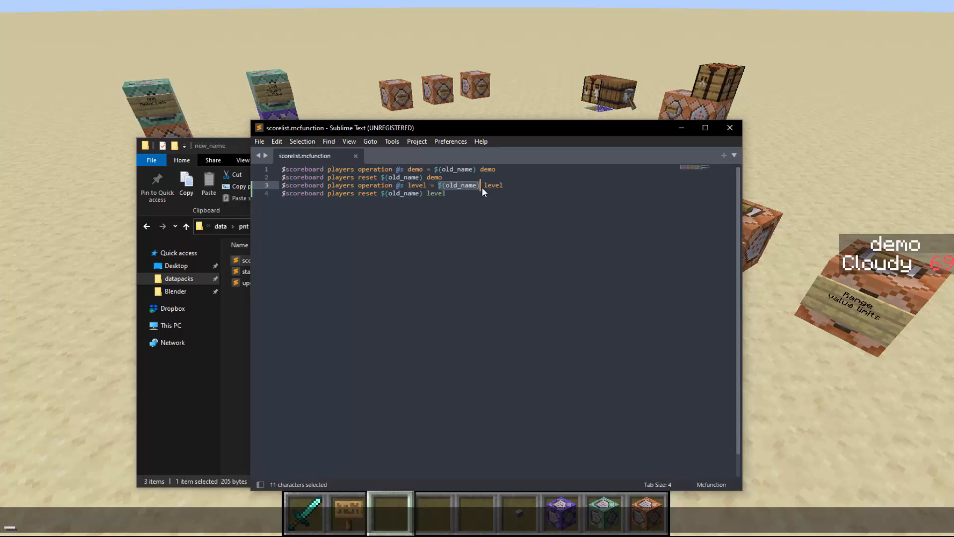
pyautogui.moveTo(515, 185)
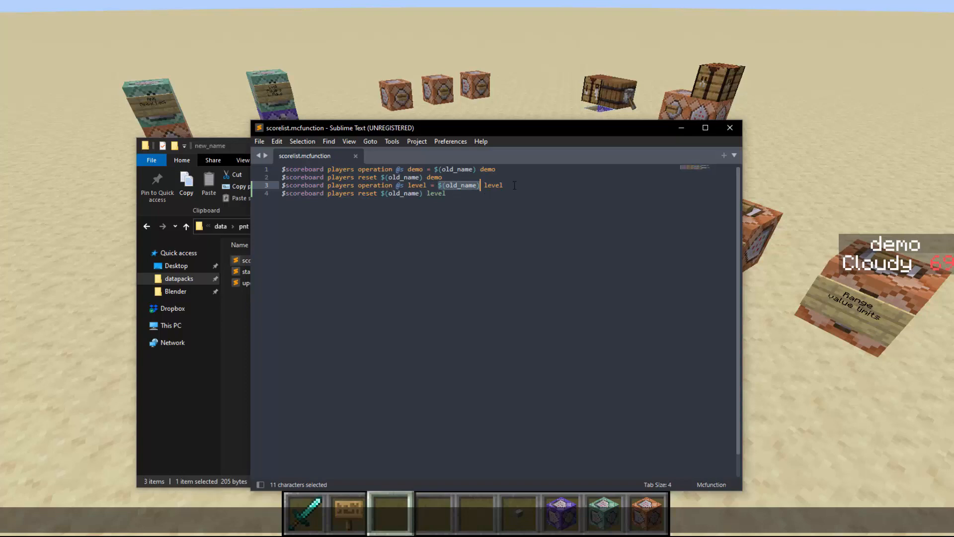
pyautogui.doubleClick(492, 185)
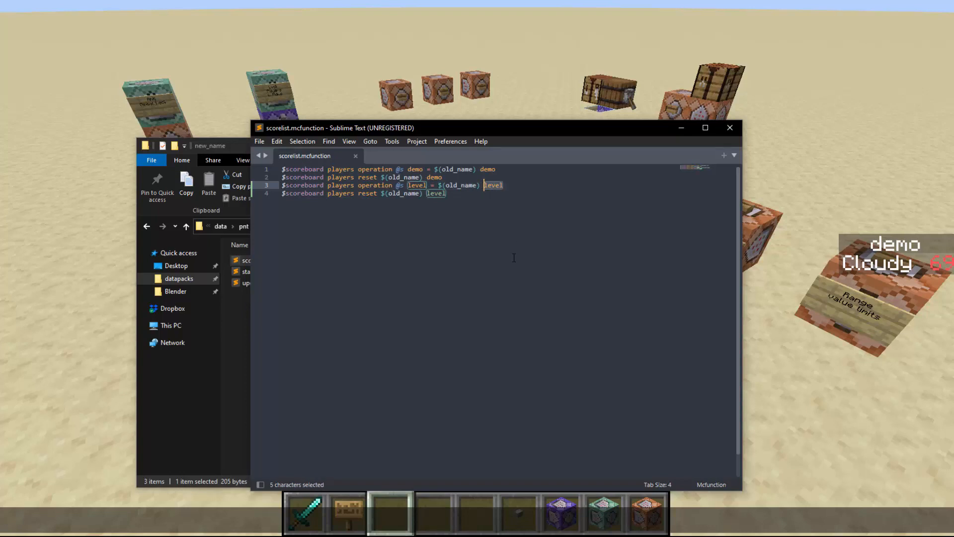
pyautogui.doubleClick(411, 193)
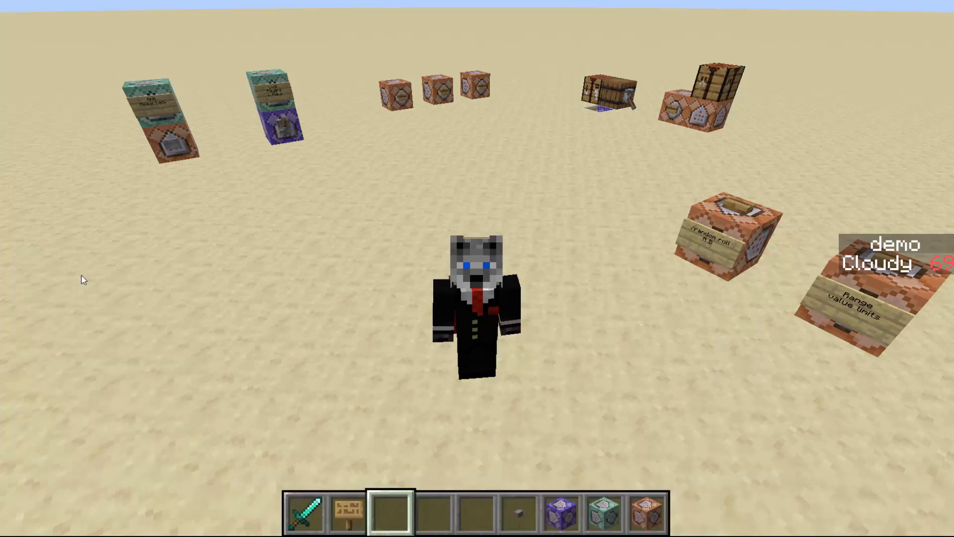
pyautogui.moveTo(478, 268)
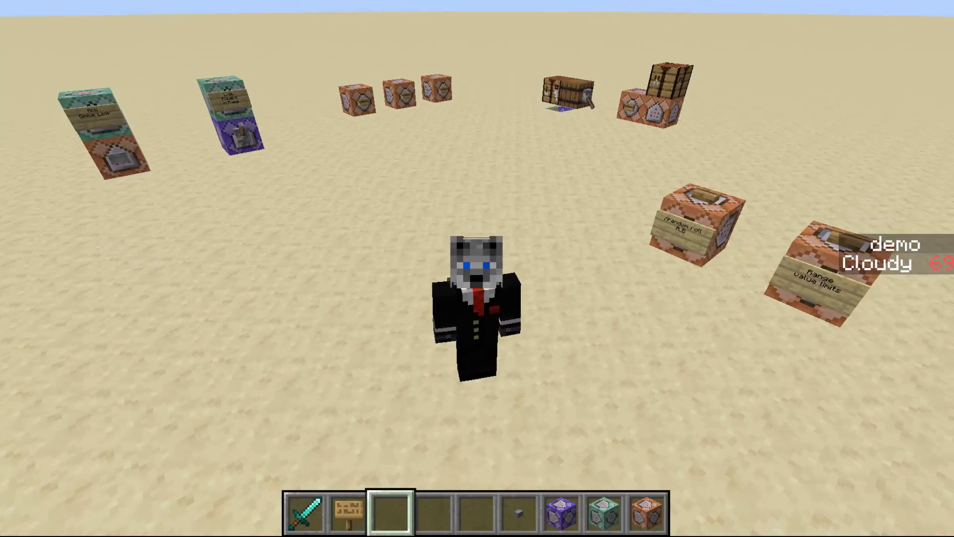
# - Return to the Minecraft world to see the demo score move to Cloud_Wolf
pyautogui.press('Escape')
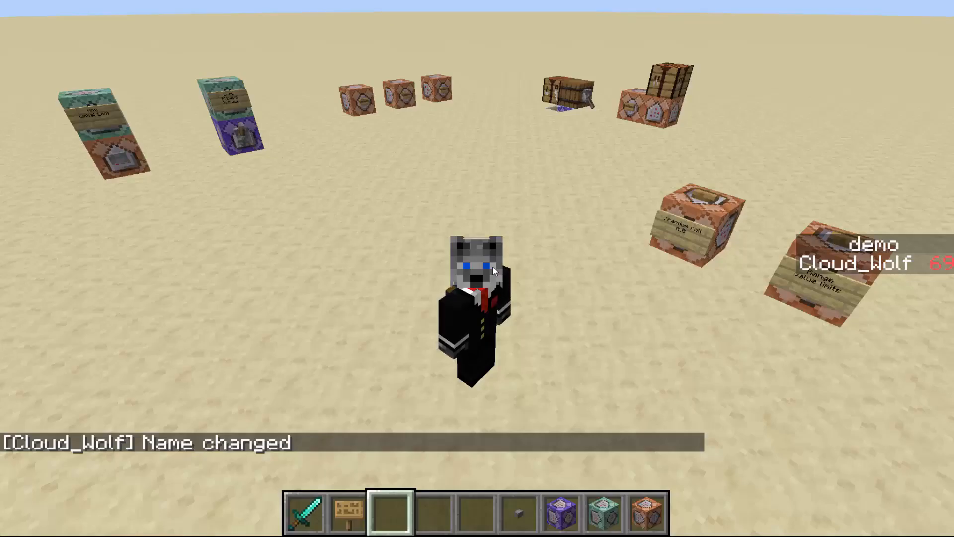
pyautogui.moveTo(41, 415)
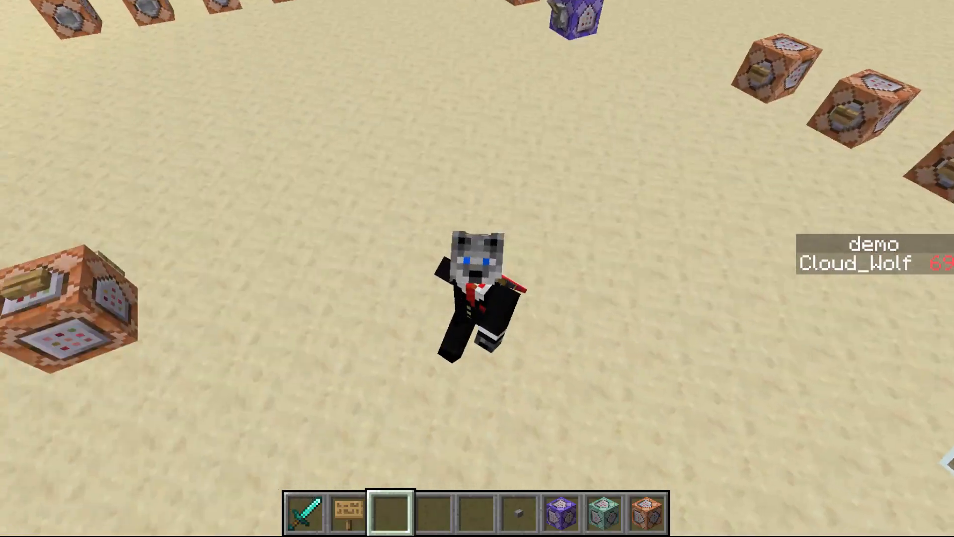
pyautogui.moveTo(478, 268)
pyautogui.write('/data')
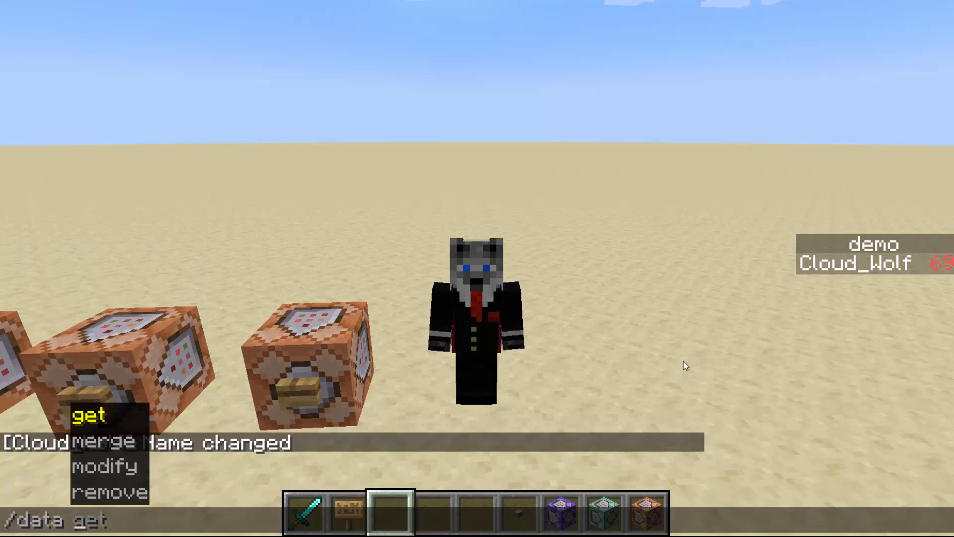
# - Enter /data get storage pnt with the storage path autocompleted
pyautogui.write('storage pnt p')
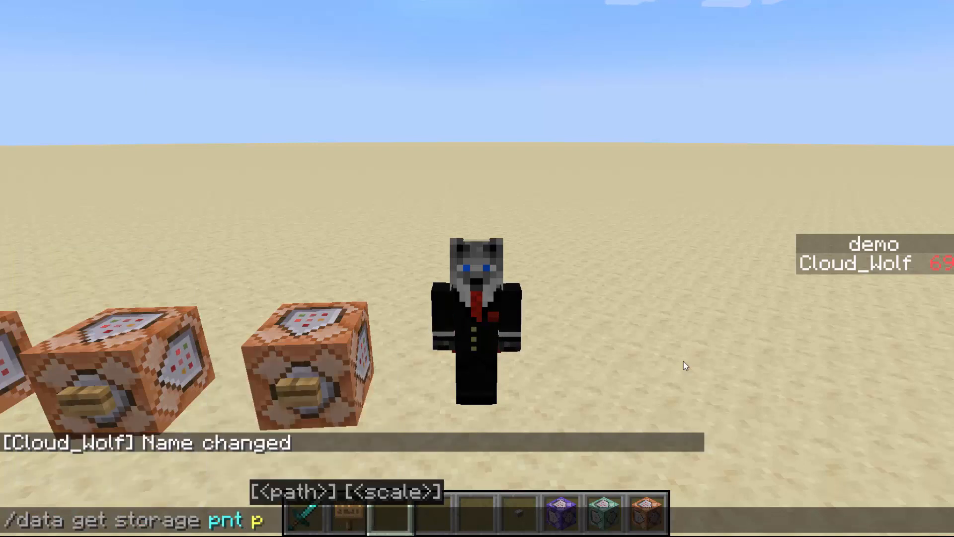
pyautogui.press('Return')
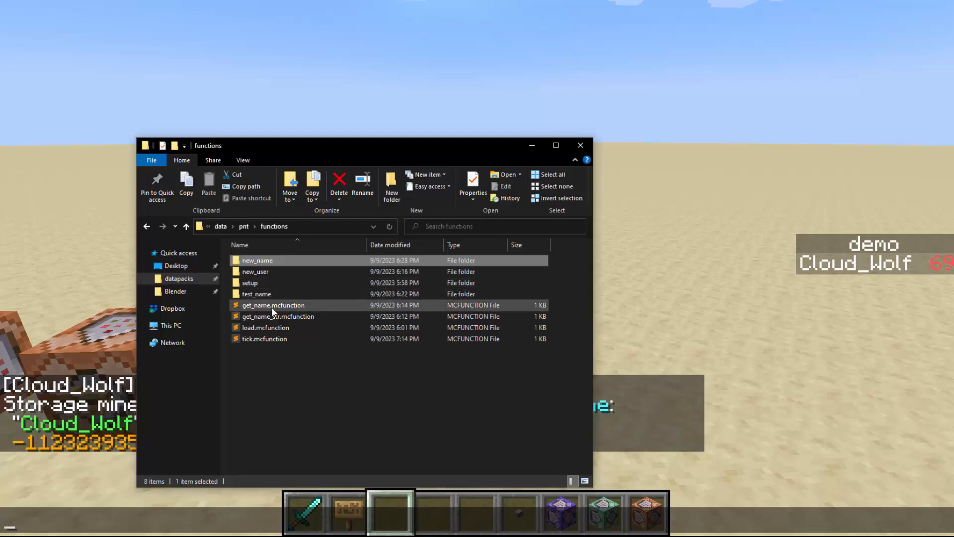
# - Open get_name_str and switch between it and get_name to compare name-length logic
pyautogui.doubleClick(278, 316)
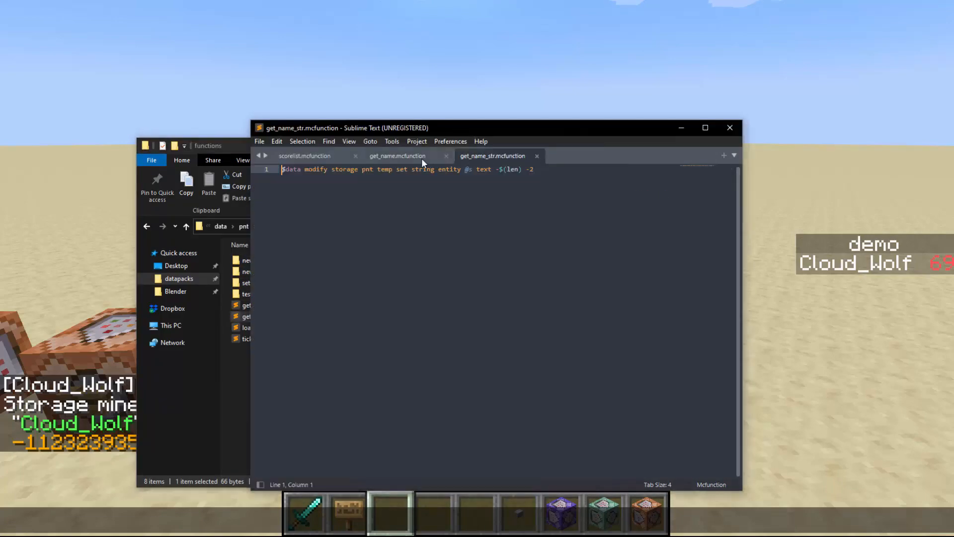
pyautogui.click(397, 156)
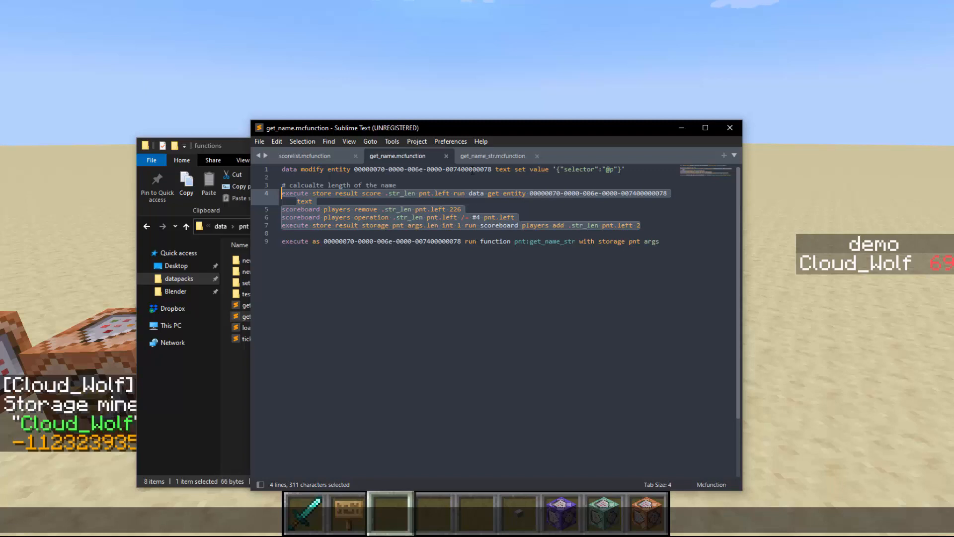
pyautogui.click(493, 155)
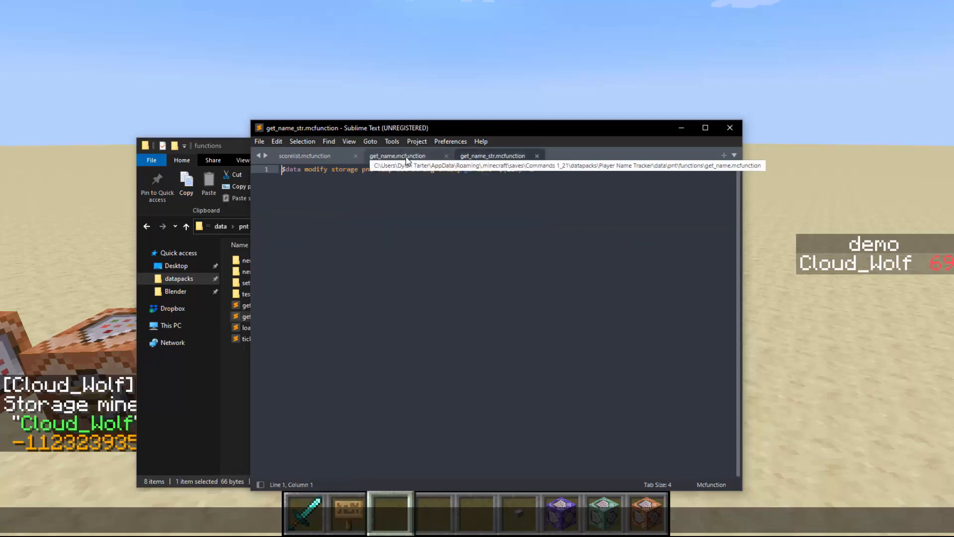
pyautogui.click(396, 156)
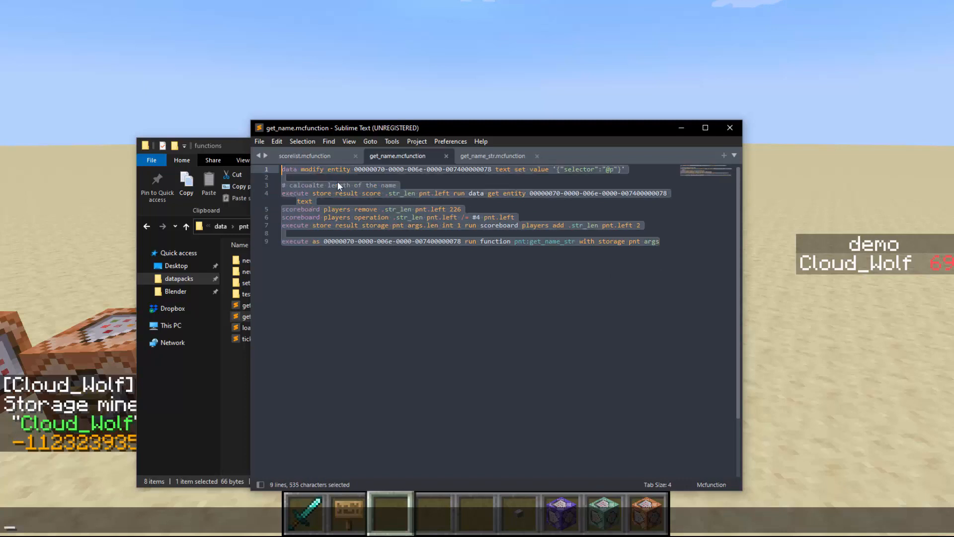
pyautogui.click(659, 241)
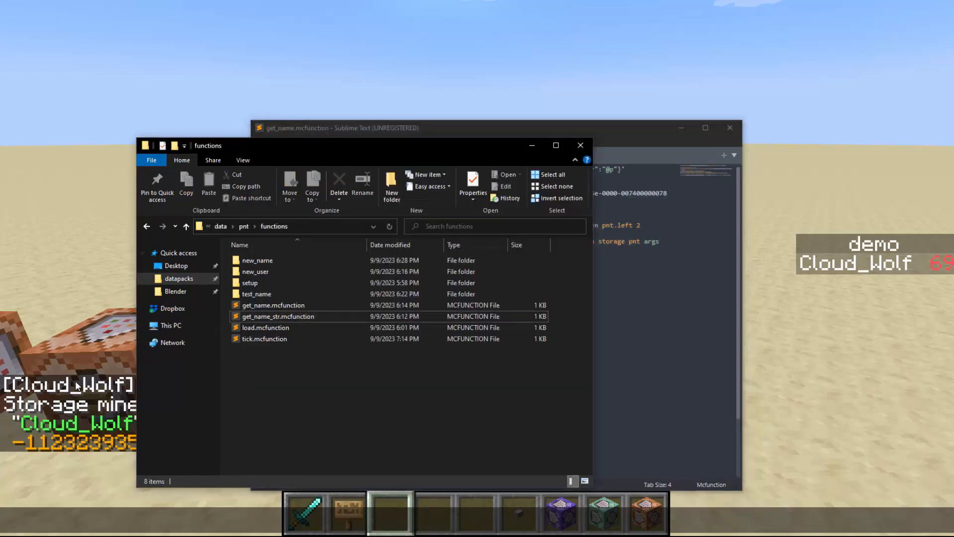
pyautogui.moveTo(262, 272)
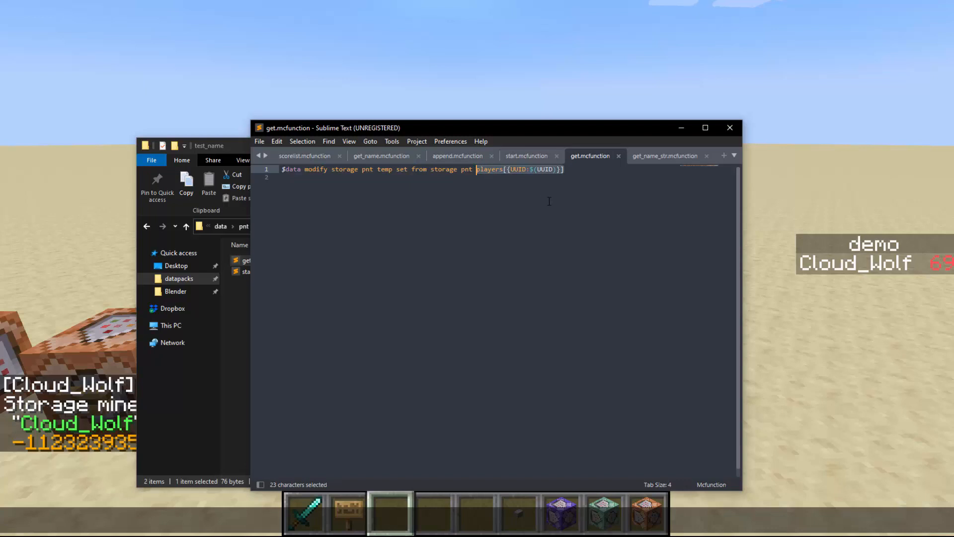
# - Read test_name's start function, then return to the pnt functions folder
pyautogui.click(526, 155)
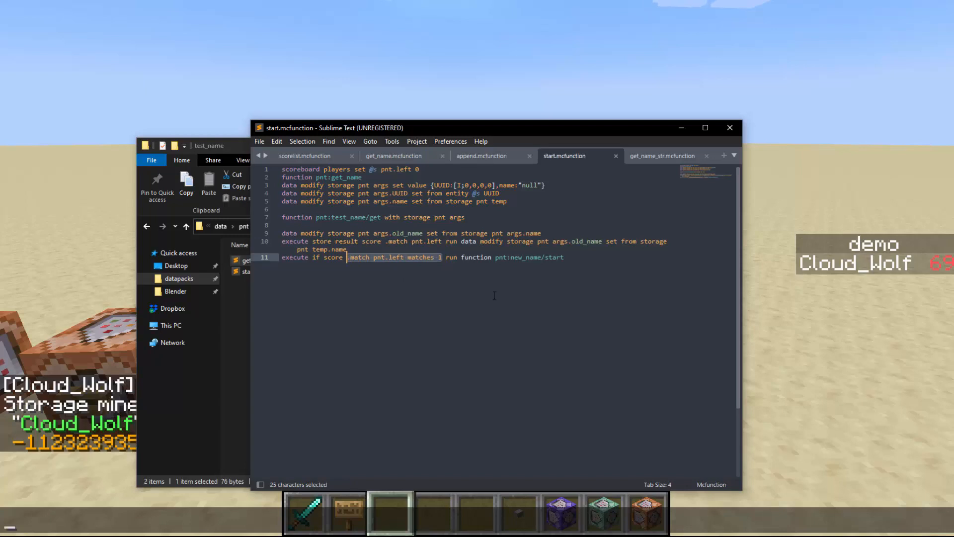
pyautogui.click(563, 257)
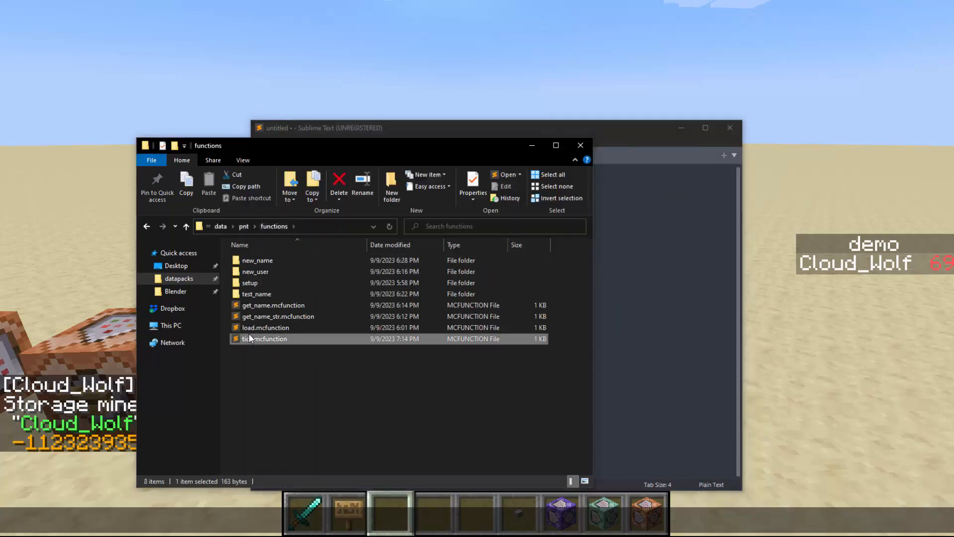
# - Open tick.mcfunction showing the test_name/start and new_user/start execute commands
pyautogui.doubleClick(266, 338)
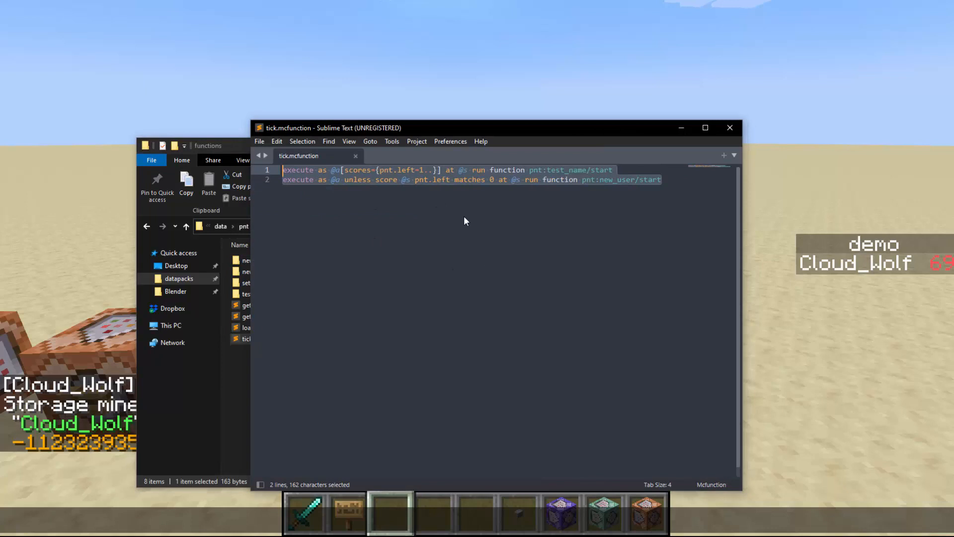
pyautogui.click(660, 180)
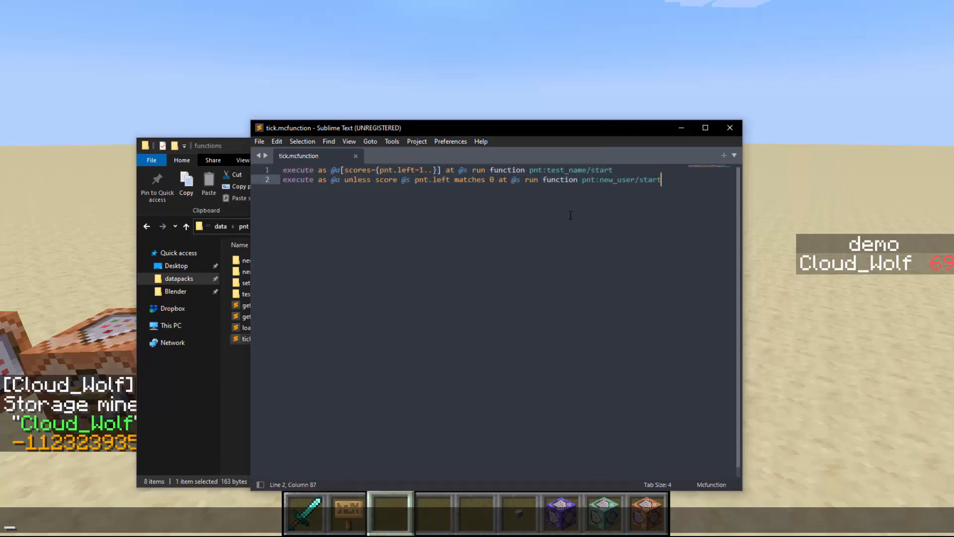
pyautogui.doubleClick(491, 180)
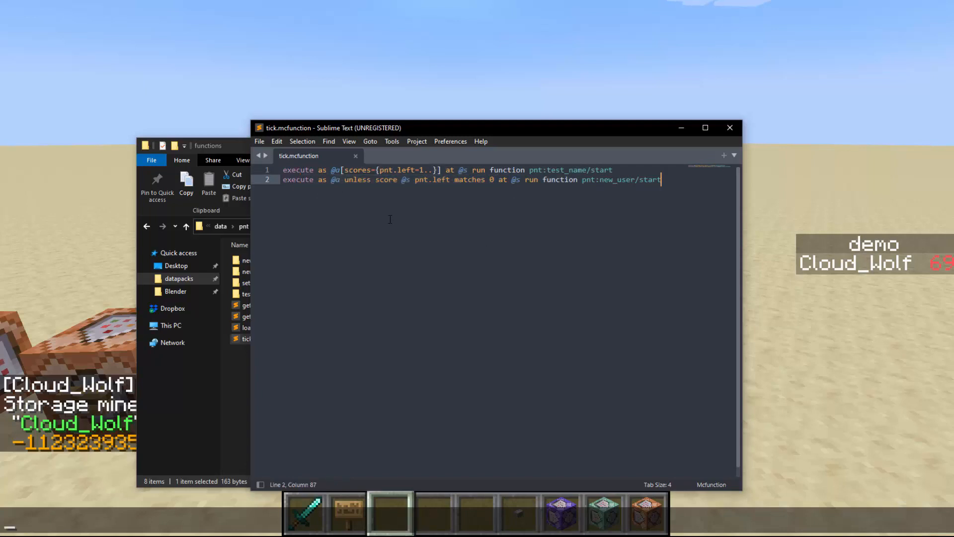
pyautogui.moveTo(431, 220)
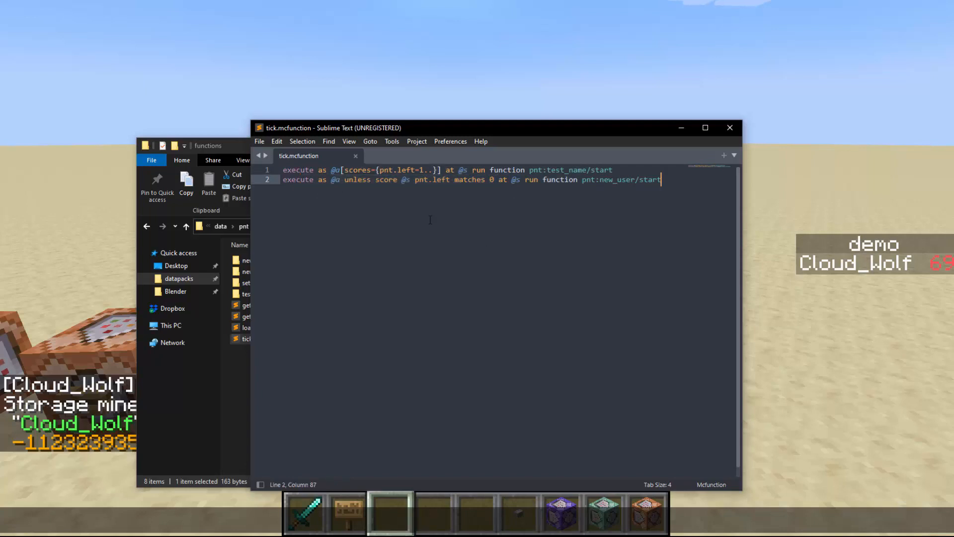
pyautogui.moveTo(686, 189)
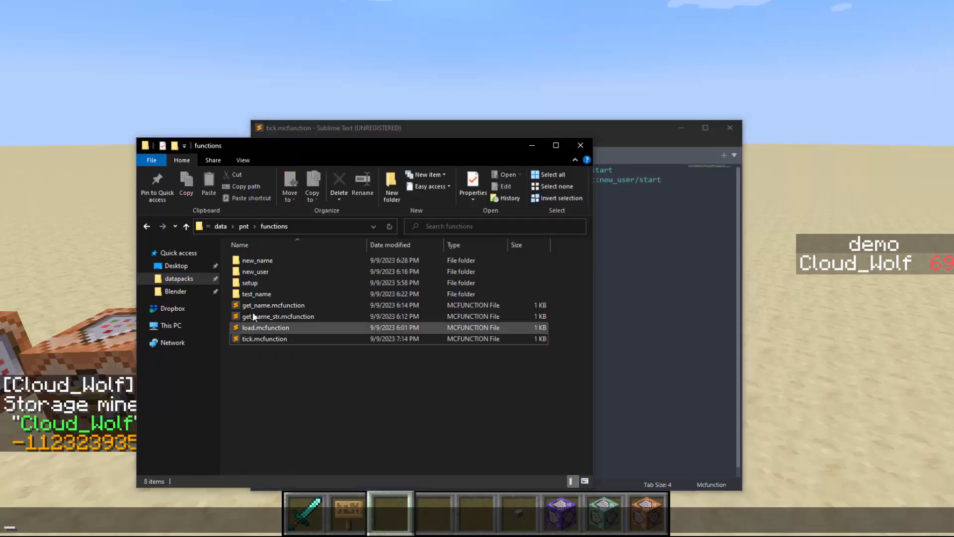
# - Open load.mcfunction and then the setup folder's load_once.mcfunction in Sublime Text
pyautogui.doubleClick(257, 294)
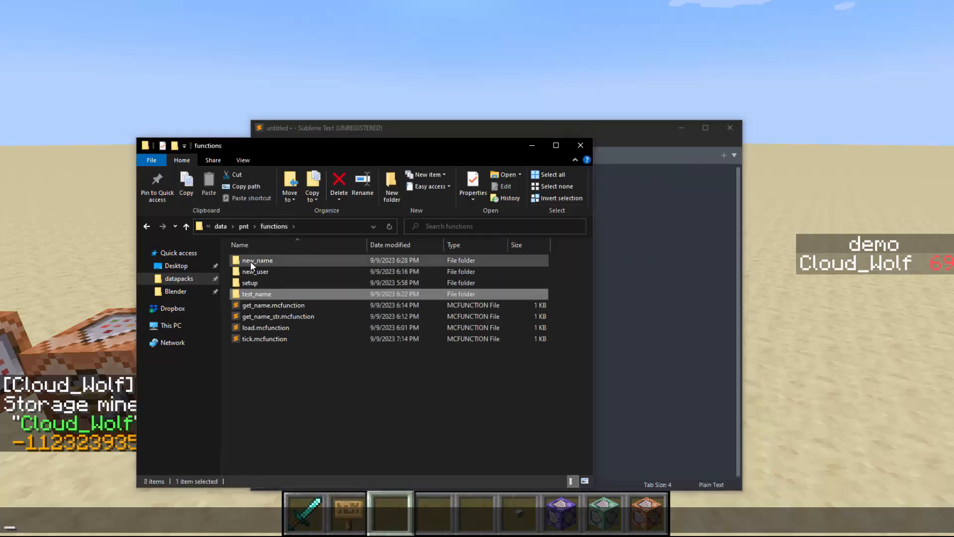
pyautogui.click(350, 420)
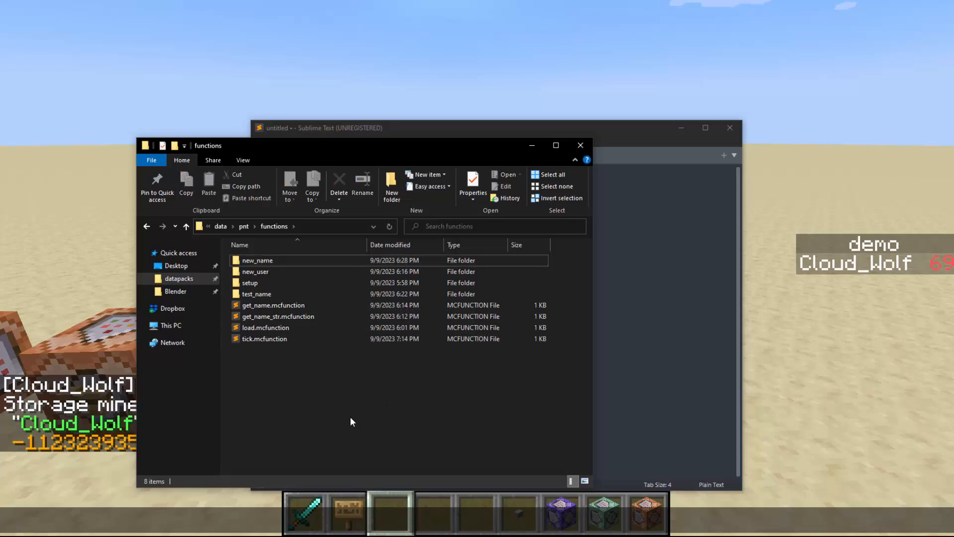
pyautogui.click(266, 328)
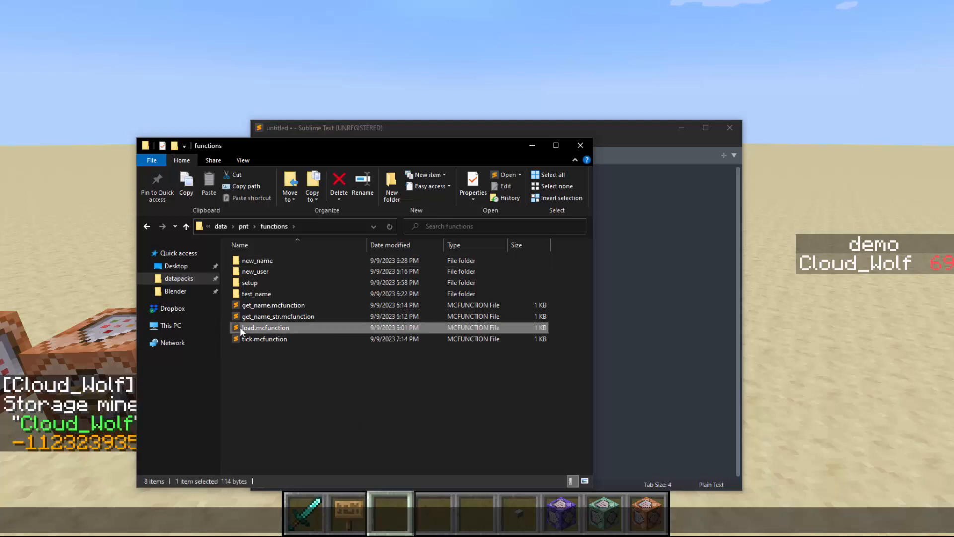
pyautogui.doubleClick(265, 328)
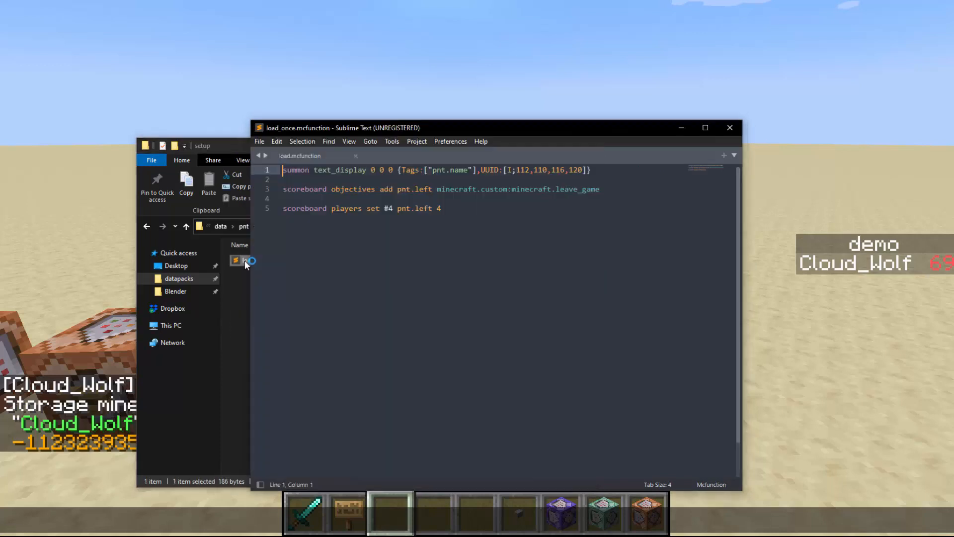
# - Walk through load_once's text display summon and pnt.left objective, selecting parts while explaining
pyautogui.doubleClick(242, 260)
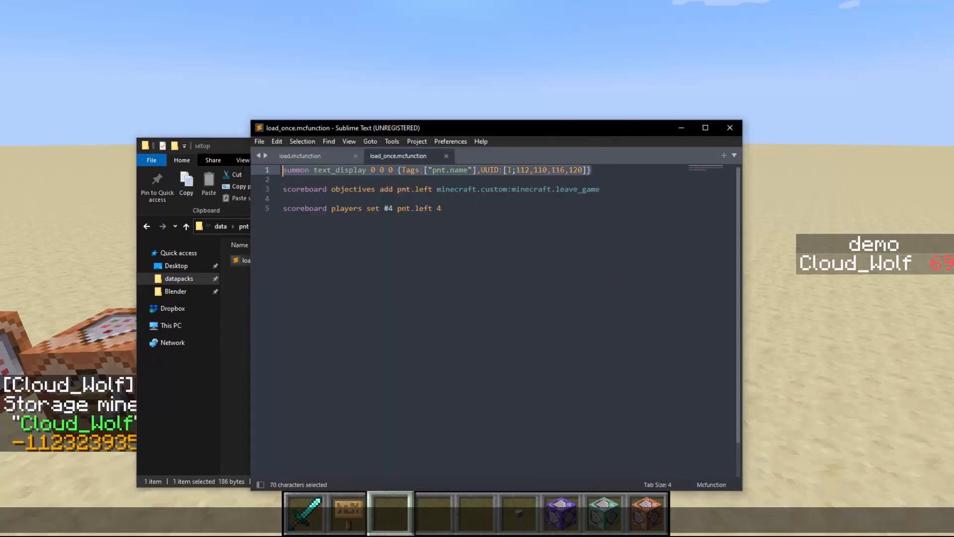
pyautogui.click(287, 179)
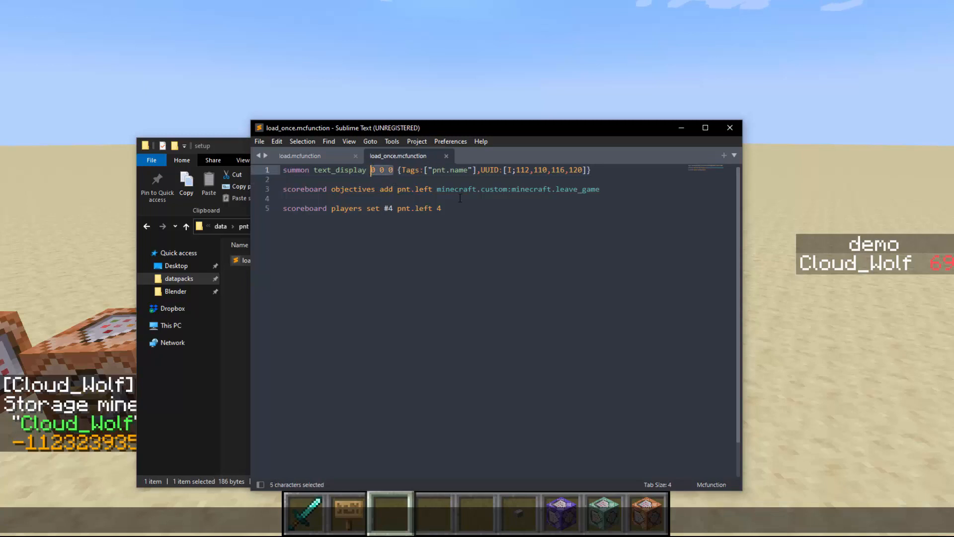
pyautogui.click(442, 208)
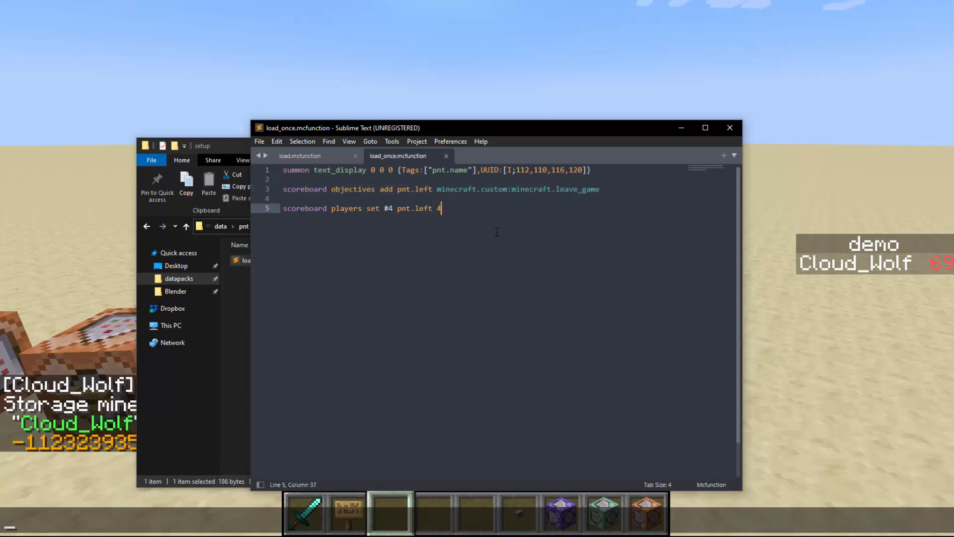
pyautogui.press('ctrl+n')
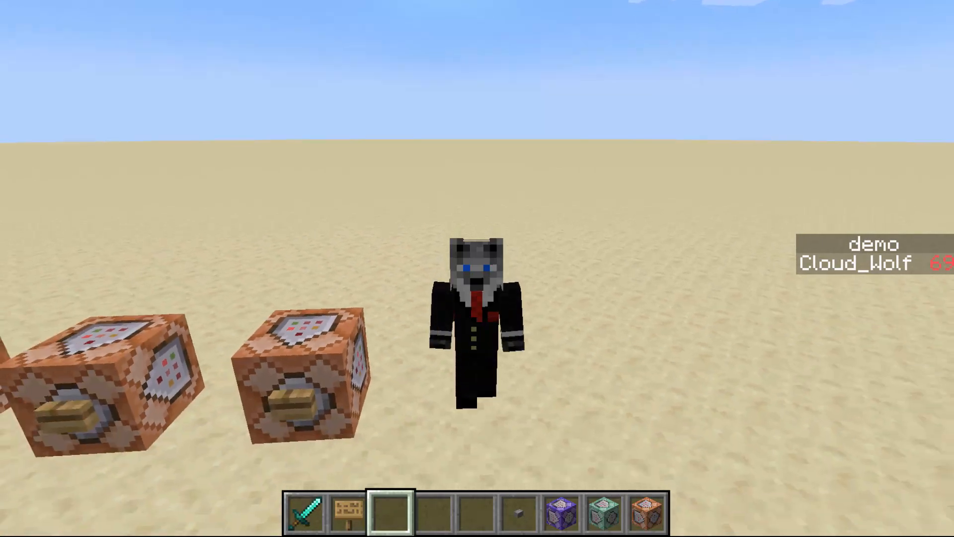
pyautogui.moveTo(477, 269)
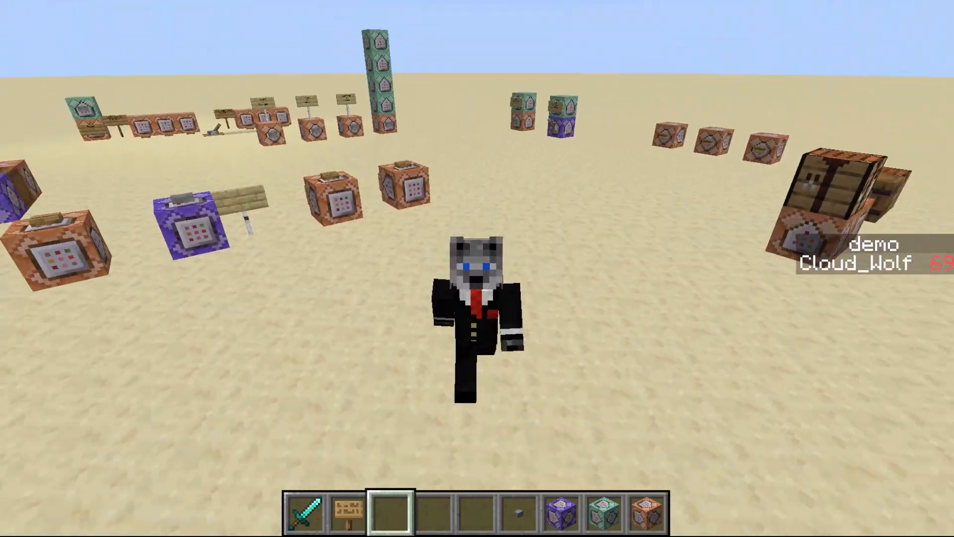
pyautogui.moveTo(477, 268)
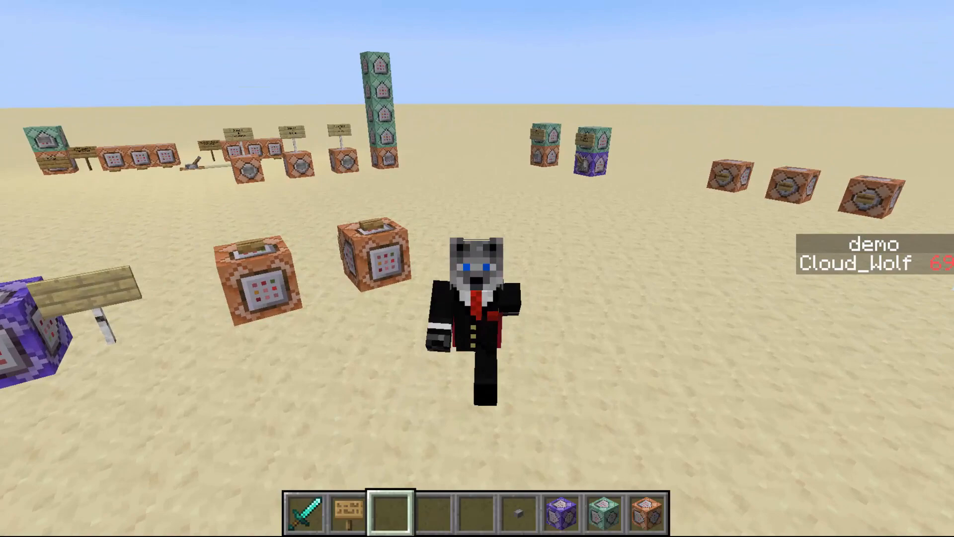